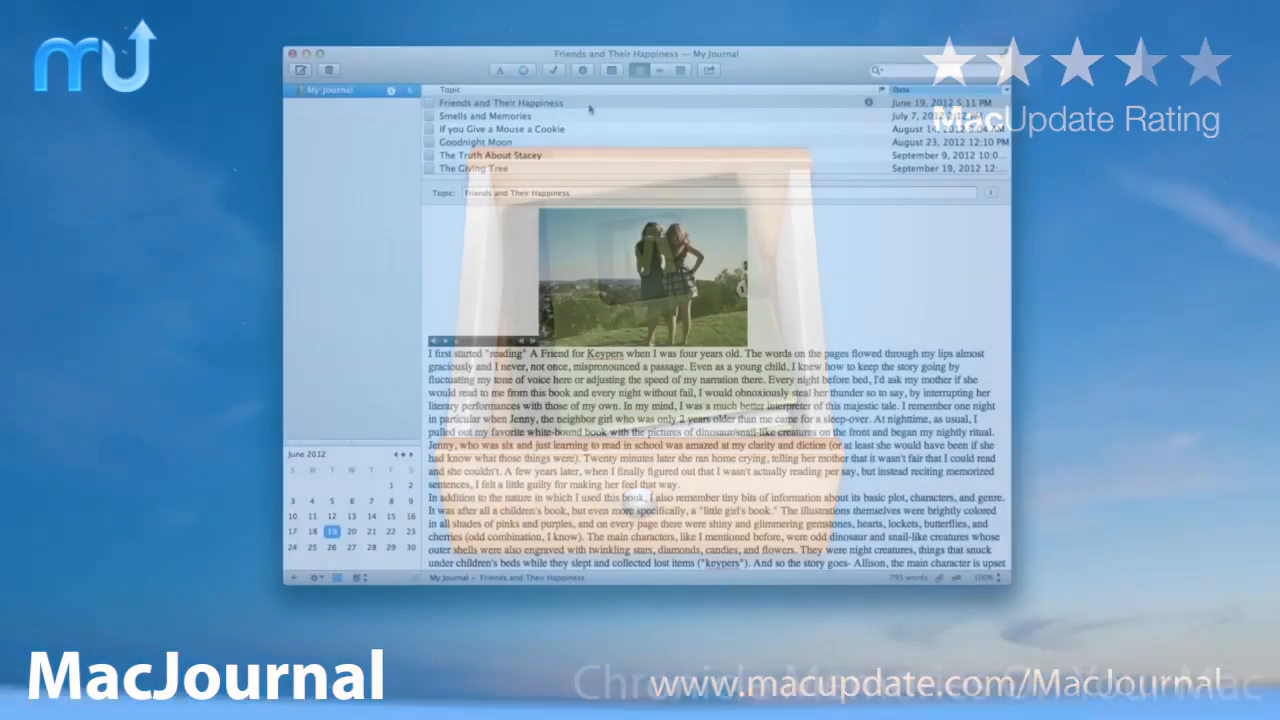
# Show the info panel for the The Truth About Stacey entry after viewing If You Give a Mouse a Cookie.
pyautogui.click(500, 124)
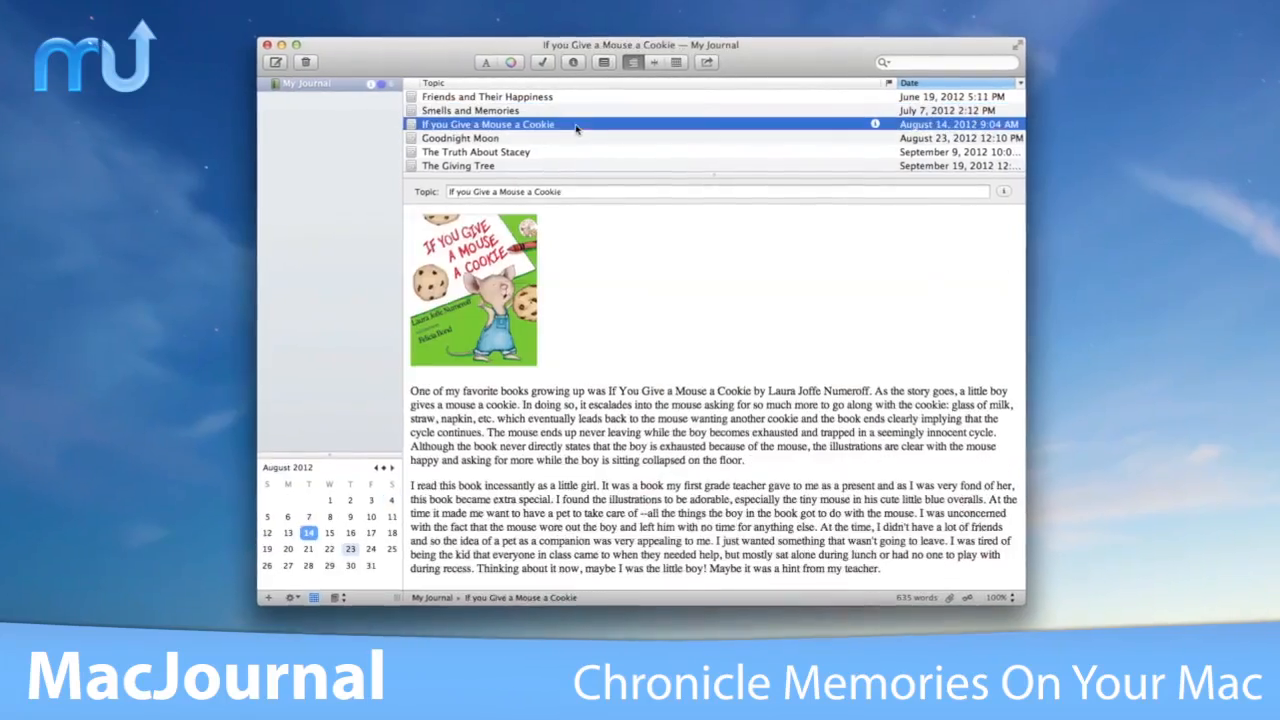
pyautogui.click(476, 152)
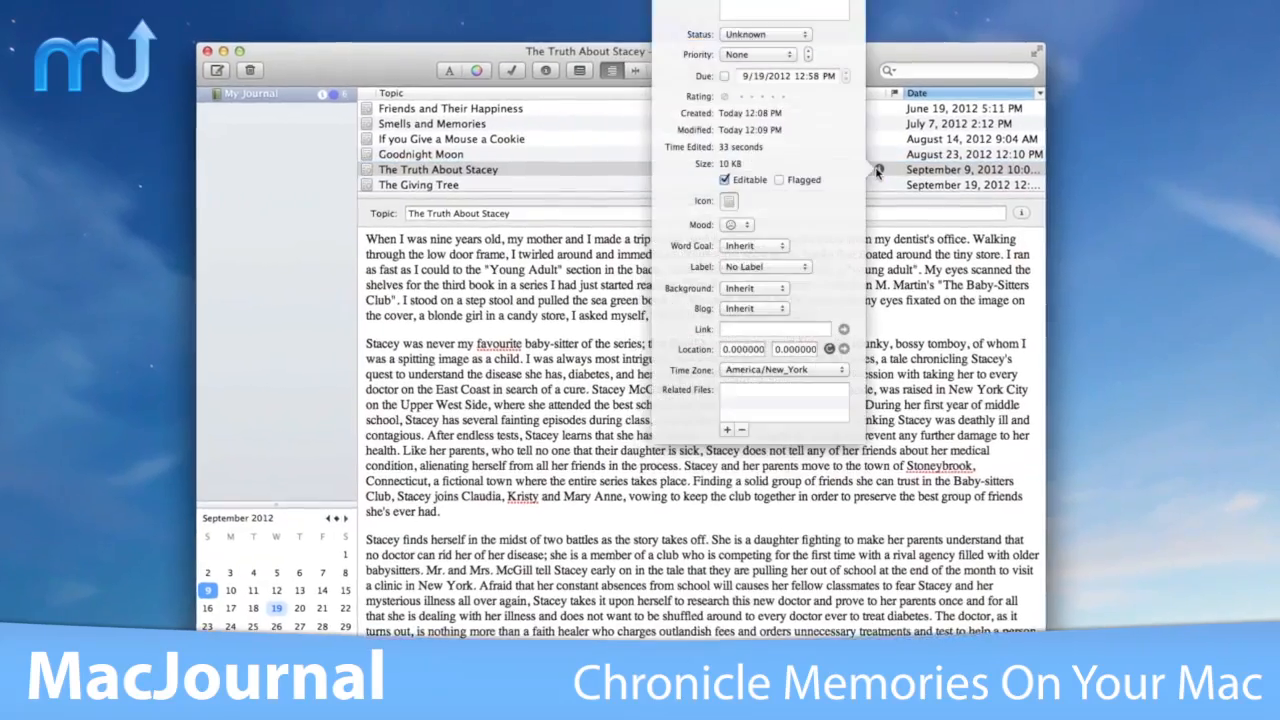
# Assign a mood to the entry, then jump to the August 14 entry in the 2012 calendar.
pyautogui.click(736, 224)
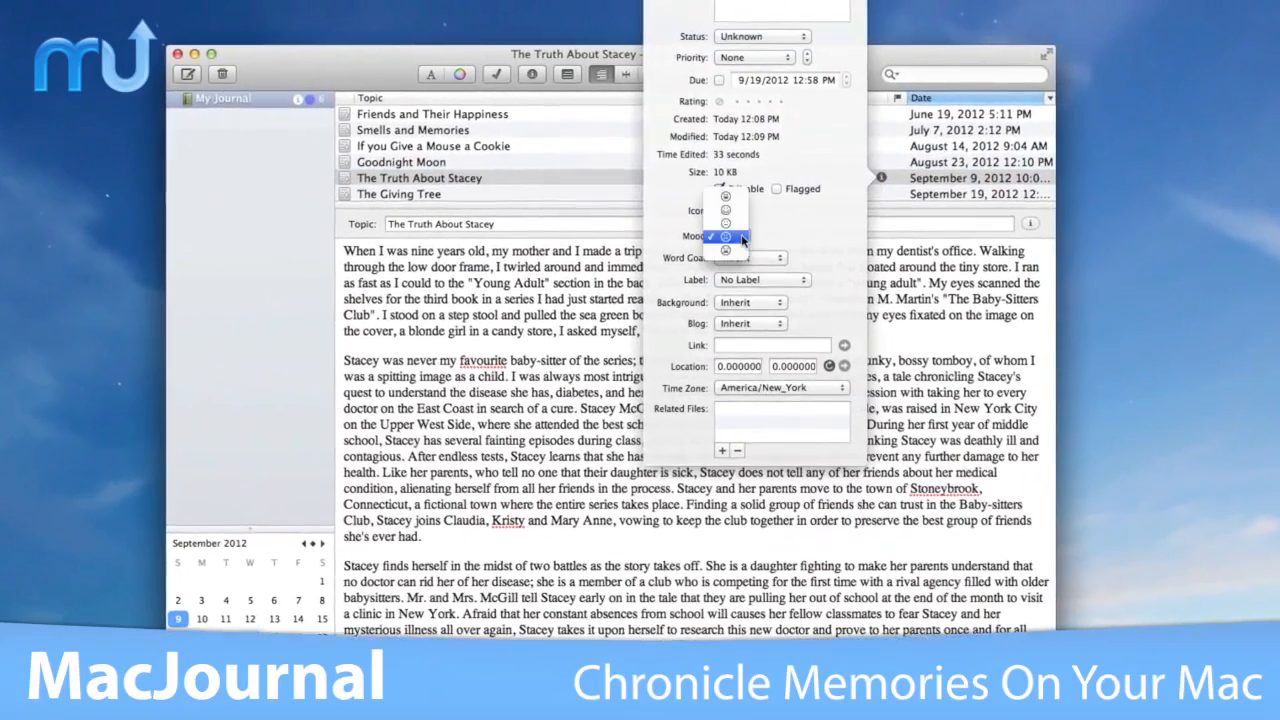
pyautogui.click(724, 224)
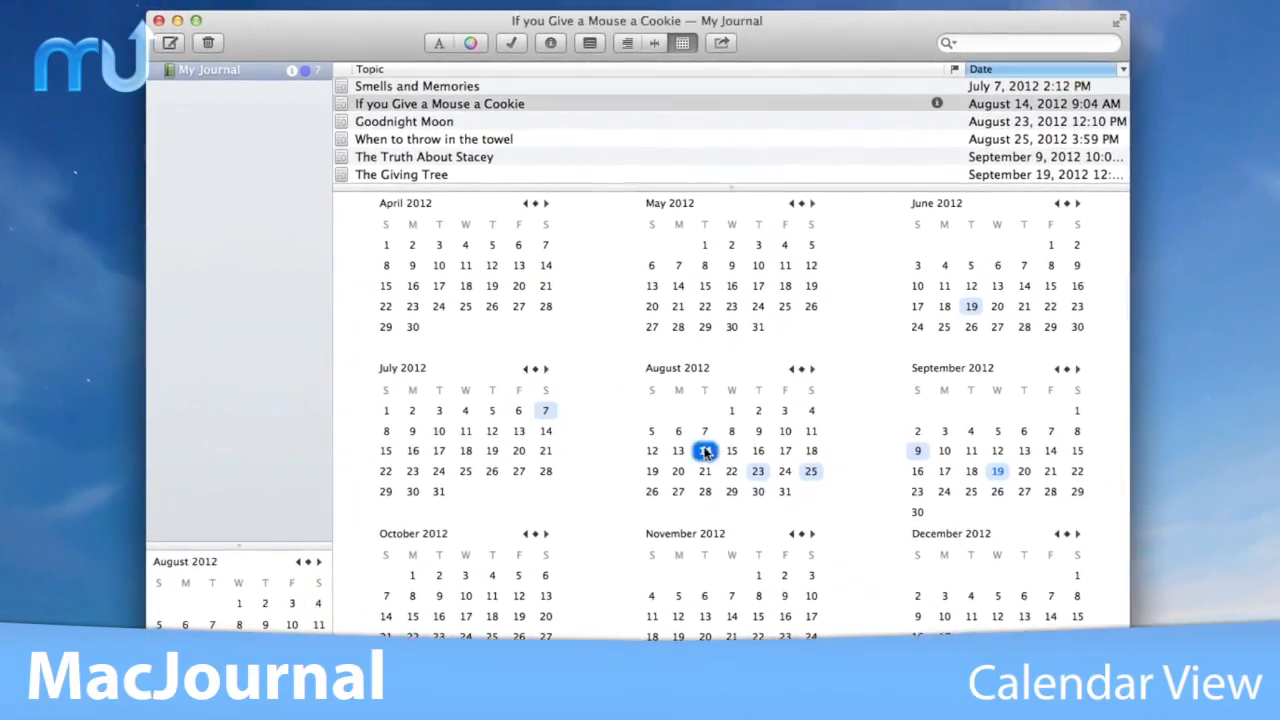
pyautogui.click(720, 42)
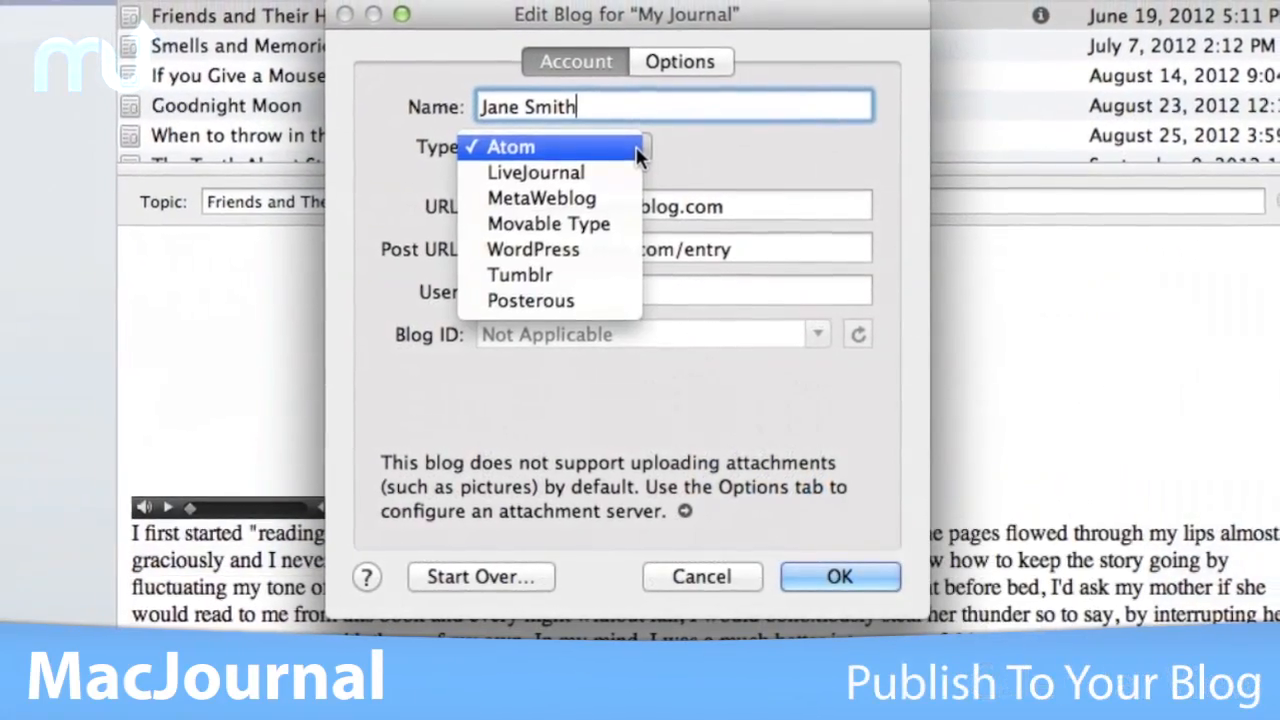
pyautogui.moveTo(630, 260)
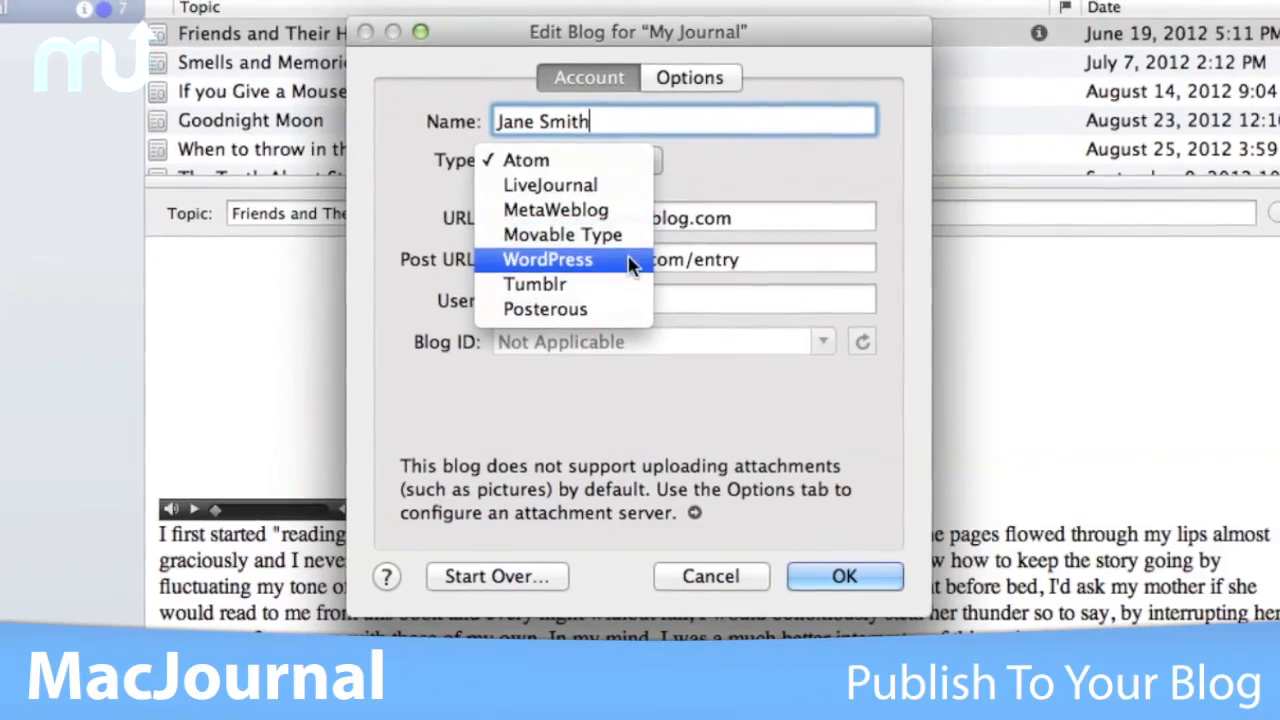
# Choose WordPress as blog type, set the password with hint 'for my eyes only', and read When to throw in the towel.
pyautogui.click(544, 308)
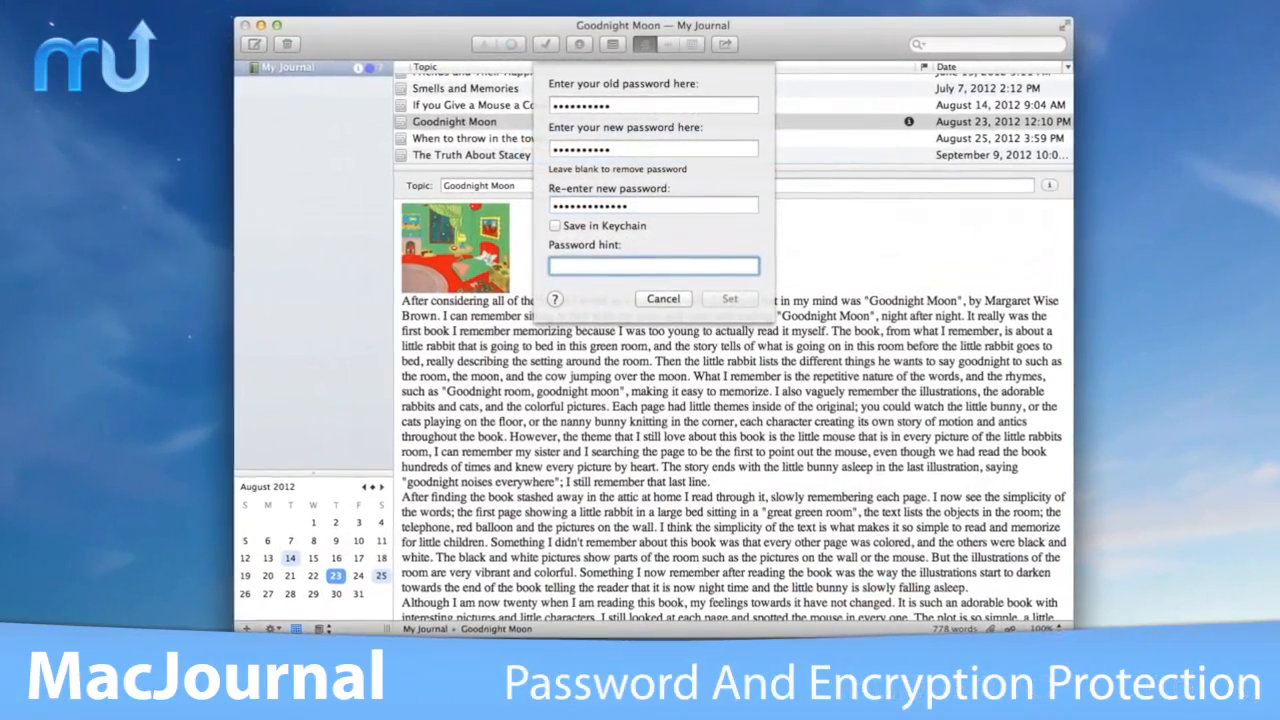
pyautogui.write('for my eyes only')
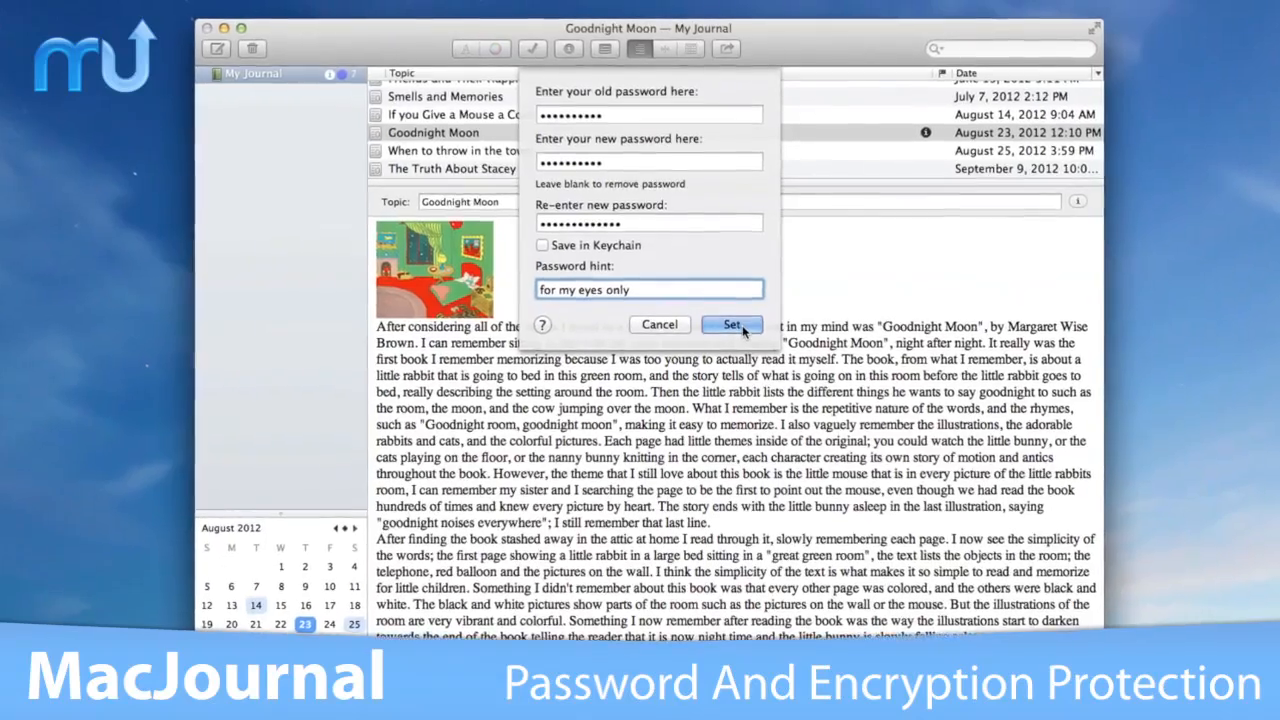
pyautogui.click(732, 324)
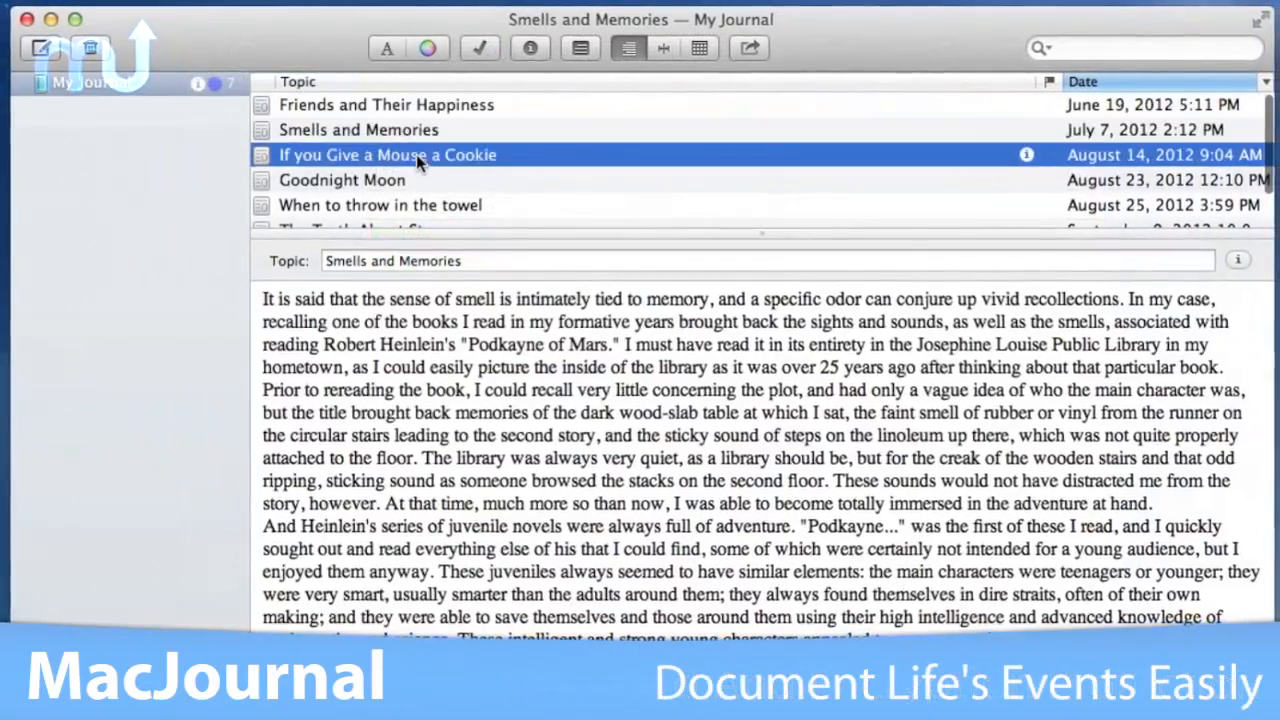
pyautogui.click(376, 200)
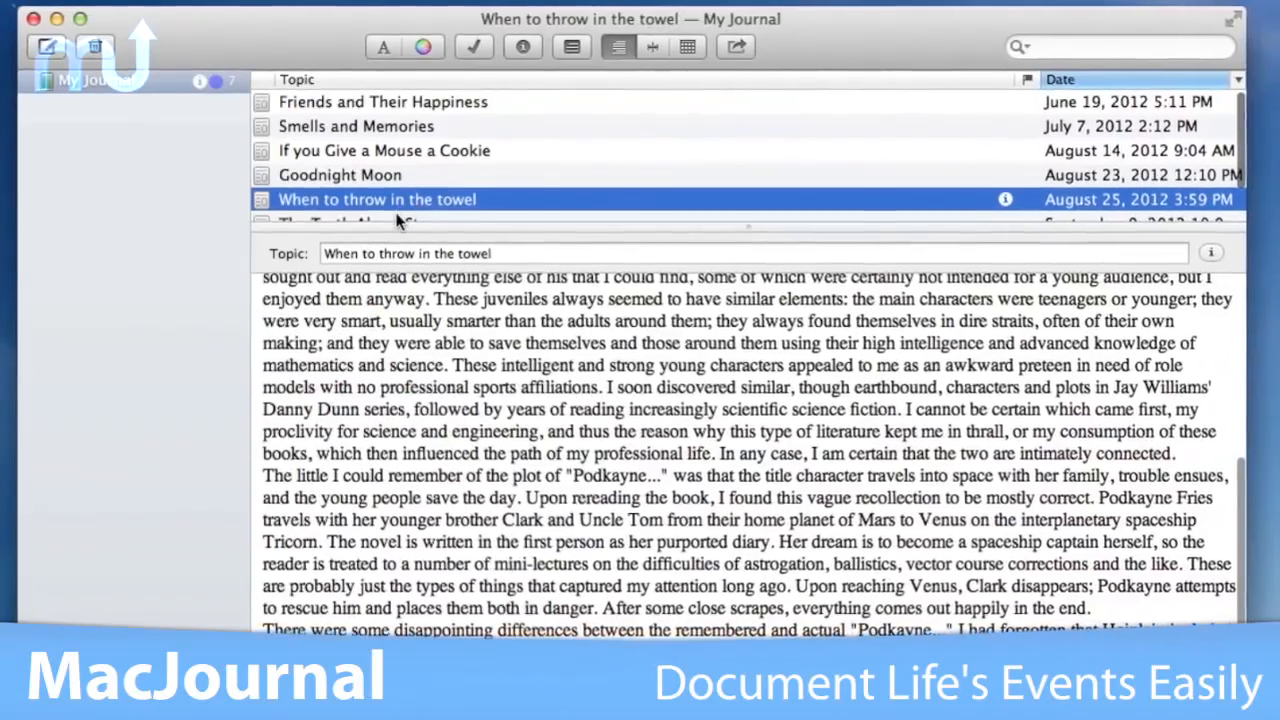